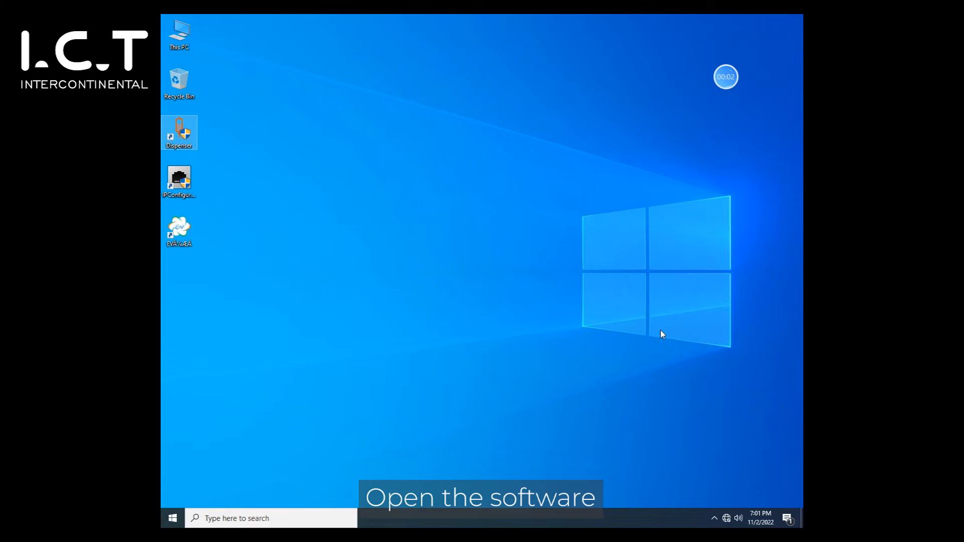
Step: Launch the Dispenser software, log in as Administrator, and start the machine reset
double_click(179, 133)
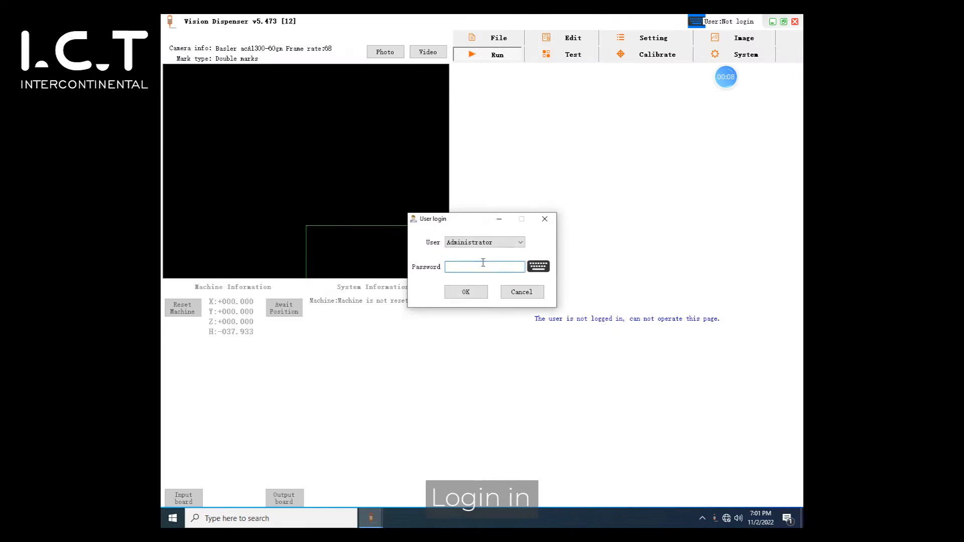
type("***")
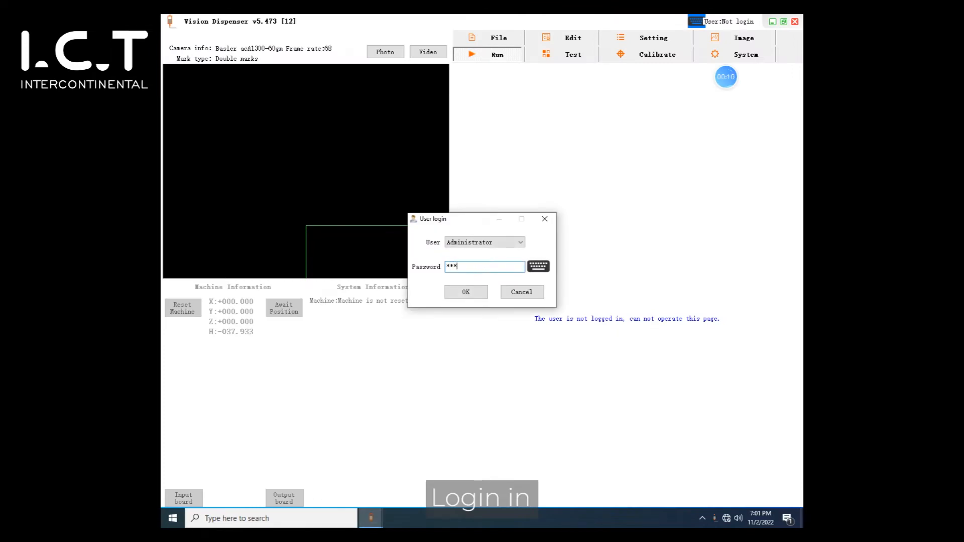
left_click(466, 291)
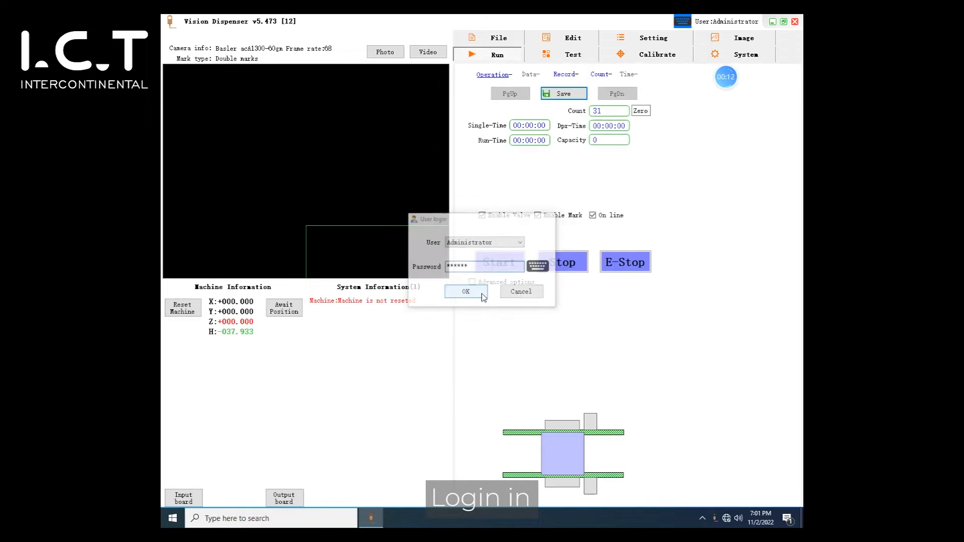
left_click(466, 291)
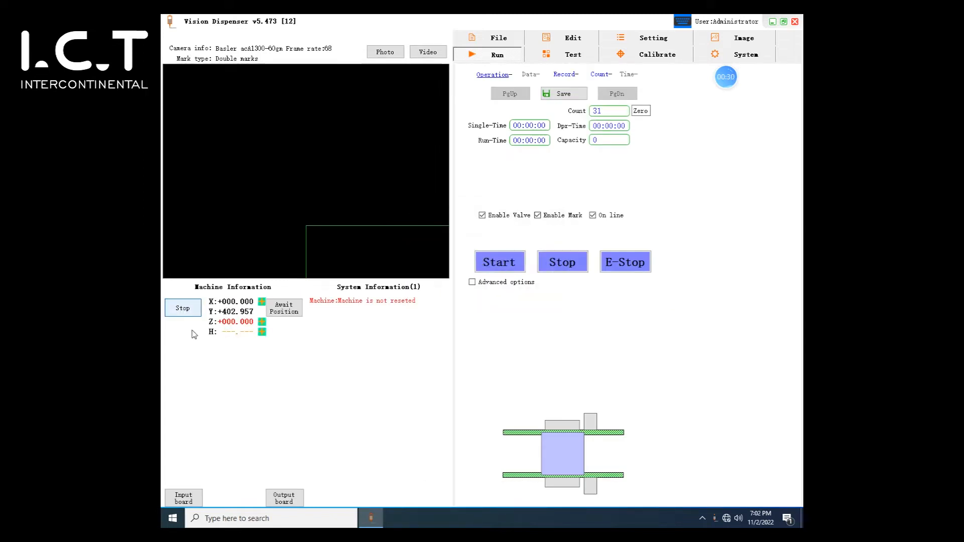
Step: Start a new program with the product held by position stops, reaching Double-mark type setting
left_click(499, 38)
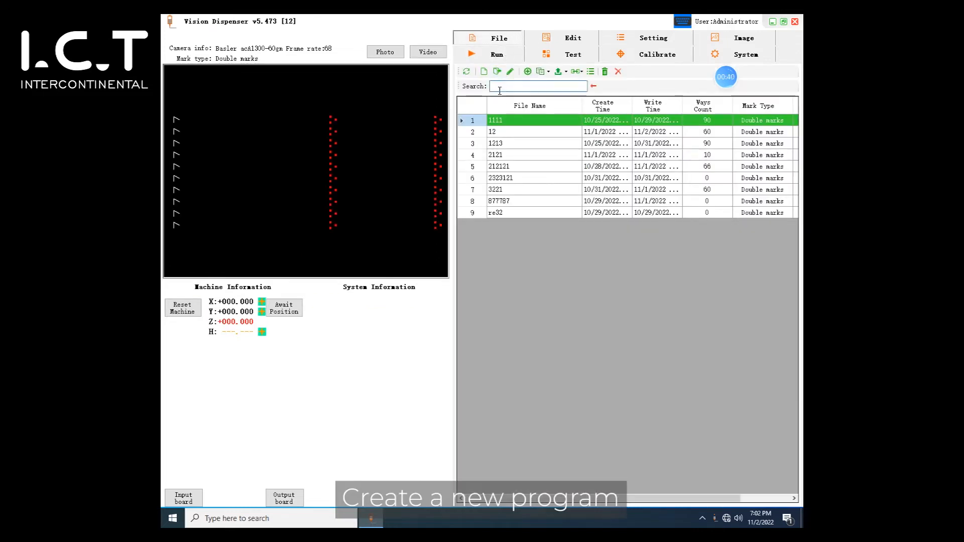
left_click(483, 71)
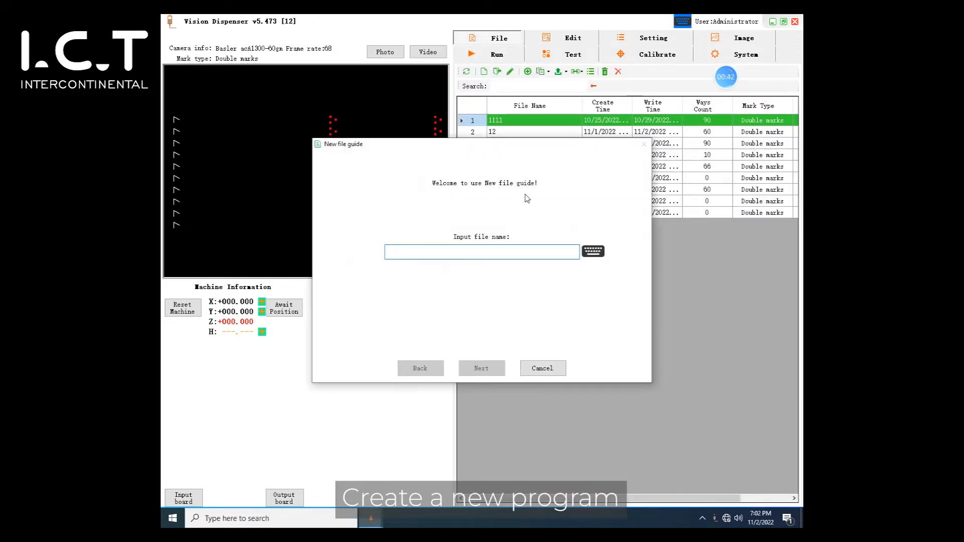
left_click(482, 368)
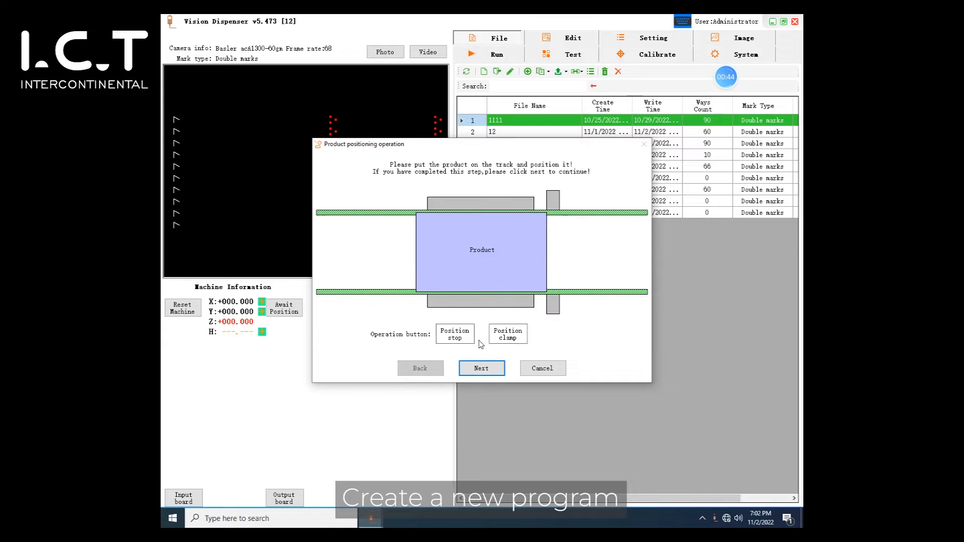
left_click(455, 334)
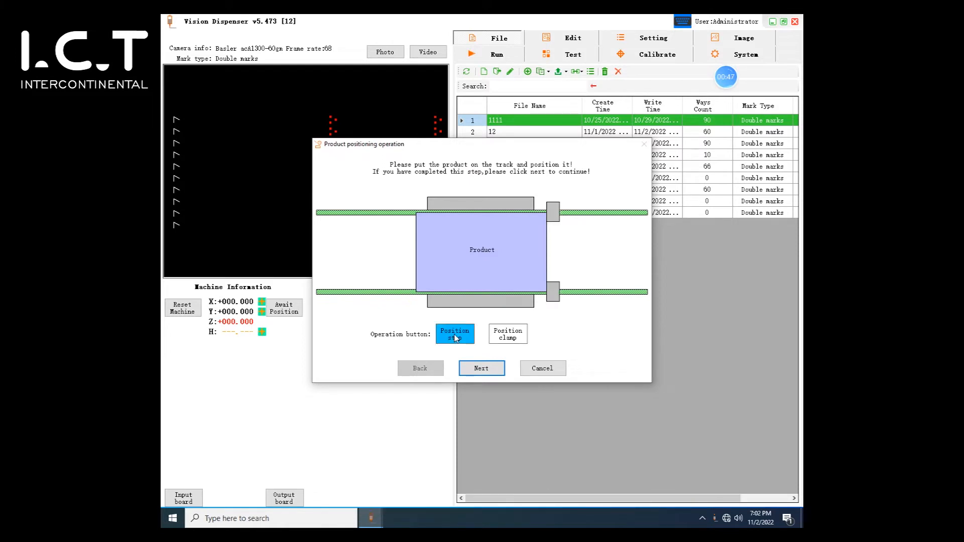
left_click(507, 334)
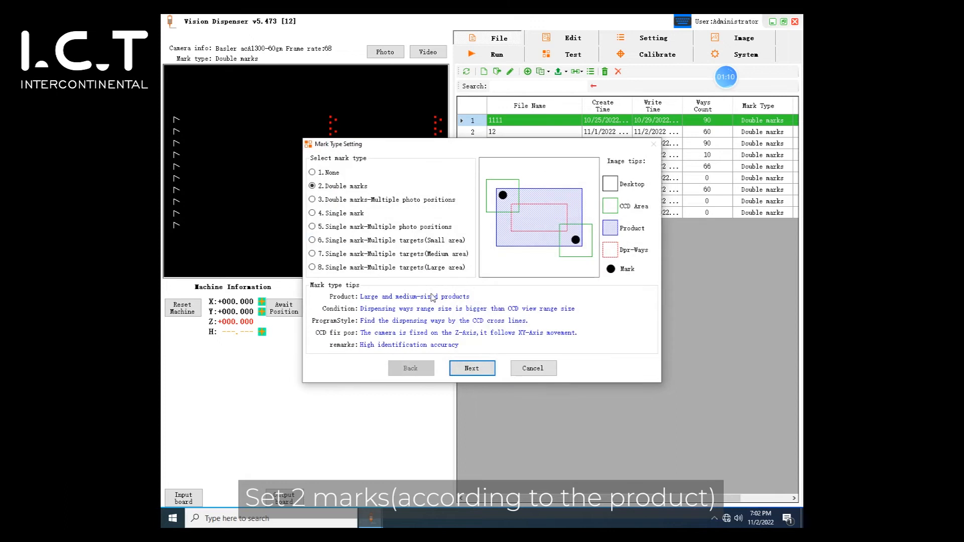
mouse_move(564, 390)
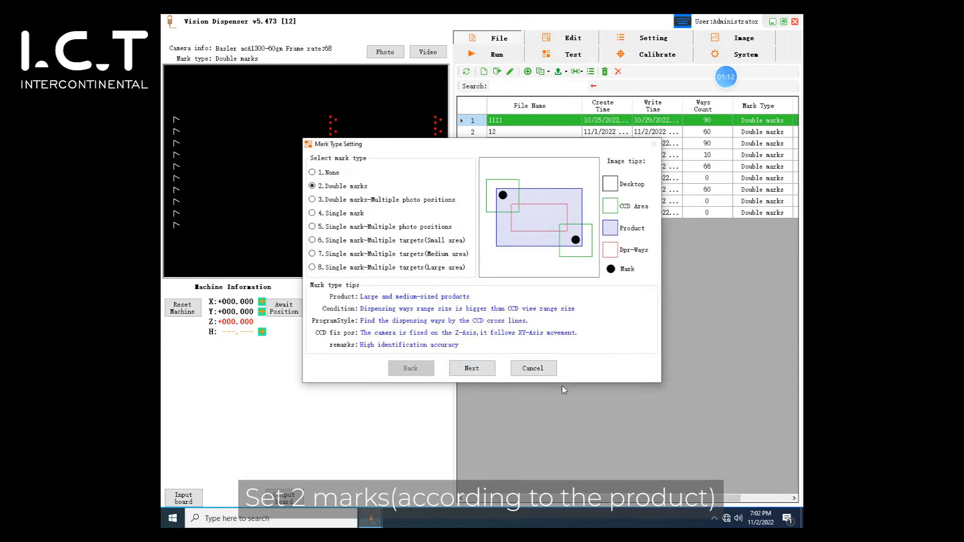
Step: Jog the camera at High, Low and Micro speeds onto the chevron Mark1 and capture it
left_click(472, 368)
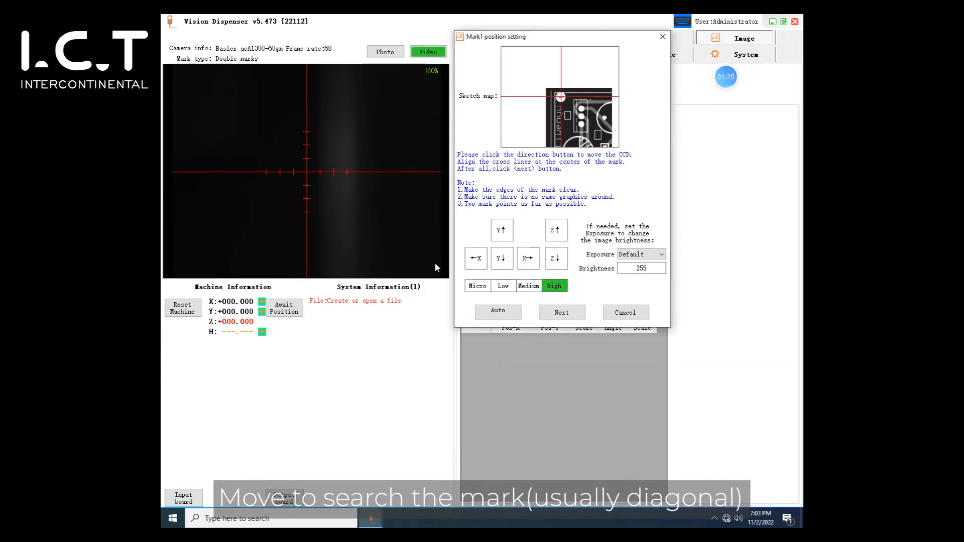
left_click(476, 258)
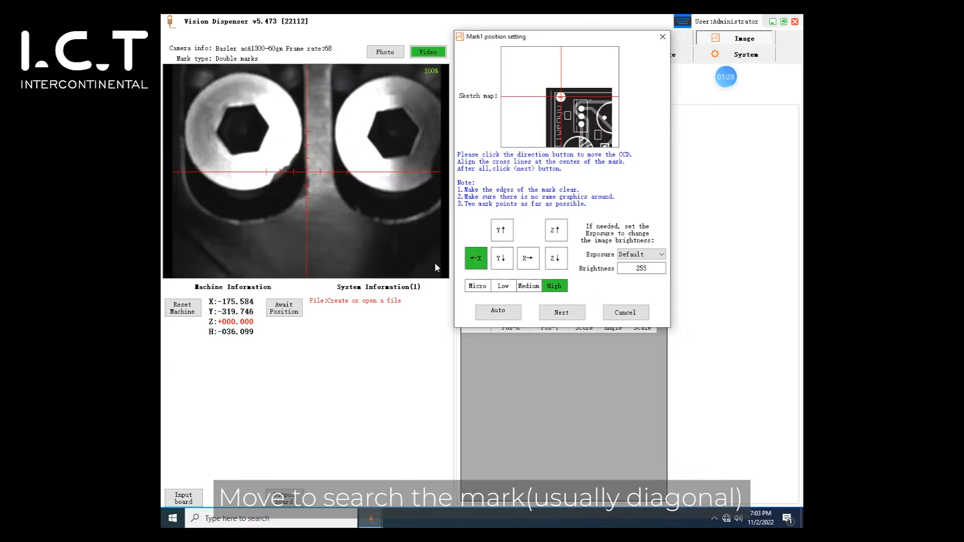
left_click(476, 258)
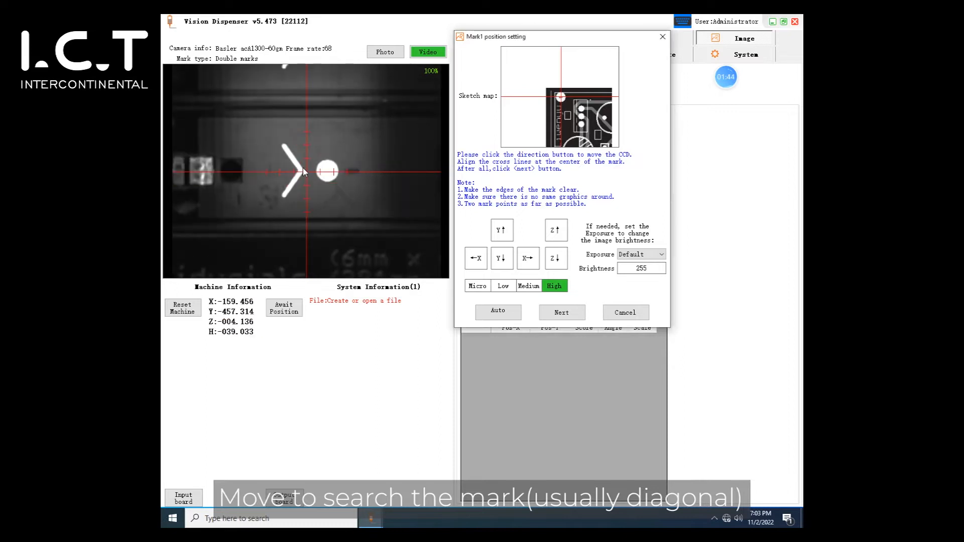
left_click(502, 286)
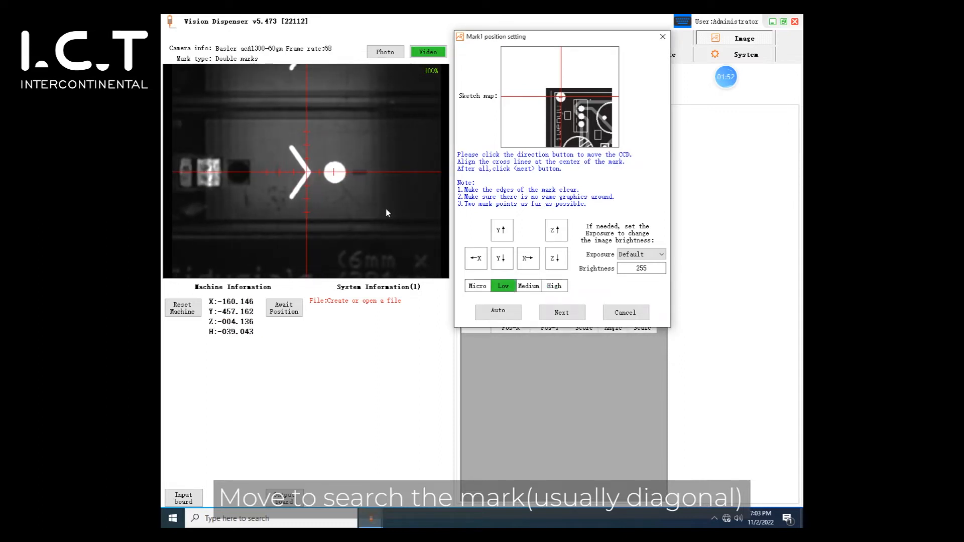
left_click(555, 258)
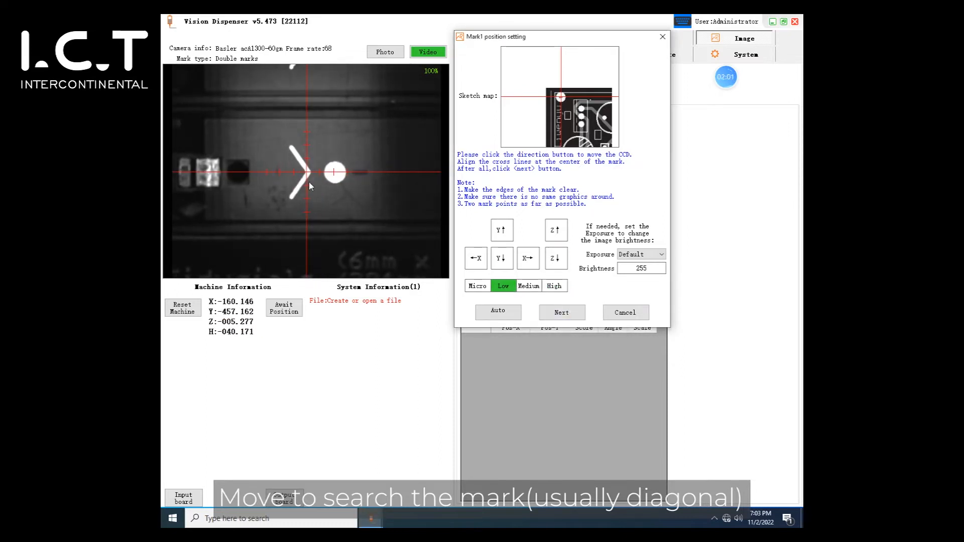
left_click(477, 286)
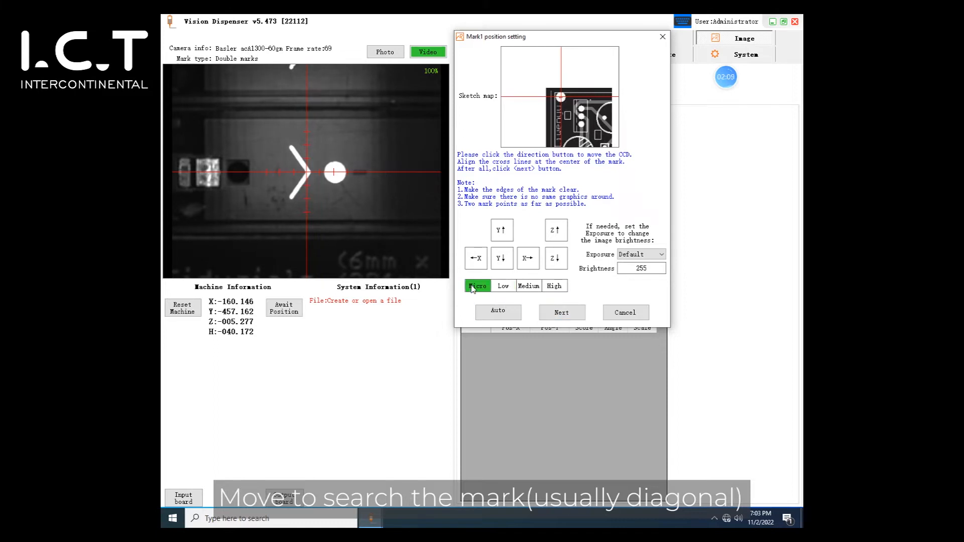
left_click(561, 313)
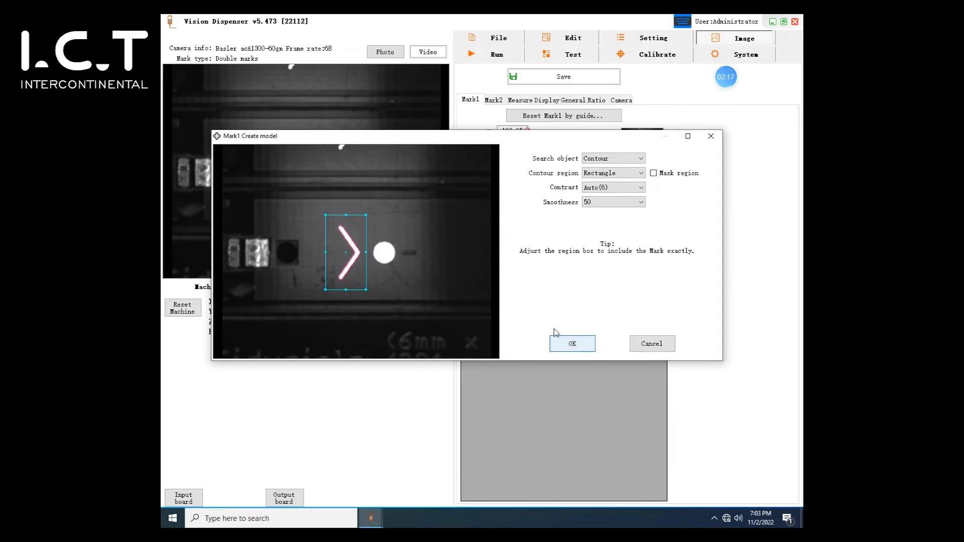
Step: Accept Mark1's region, contour model and search ROI
left_click(572, 343)
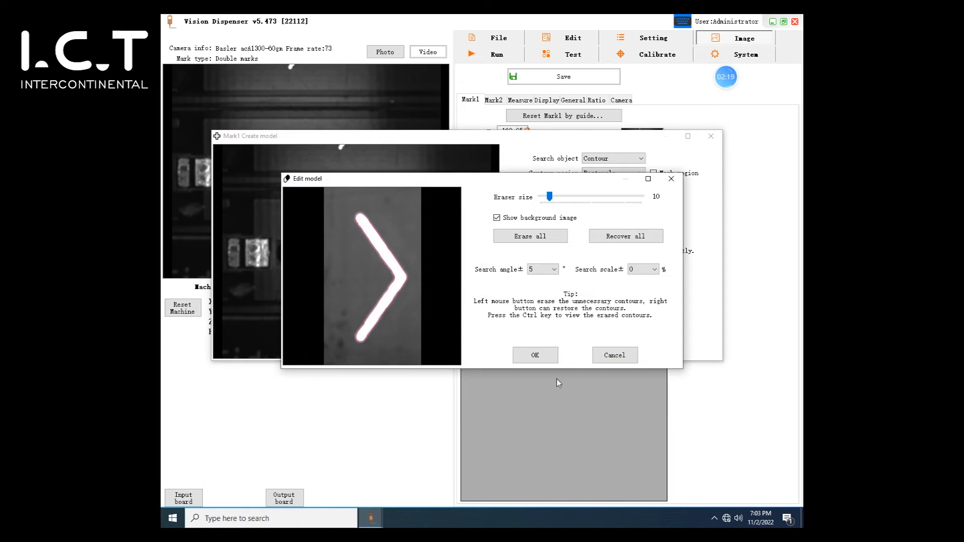
left_click(535, 355)
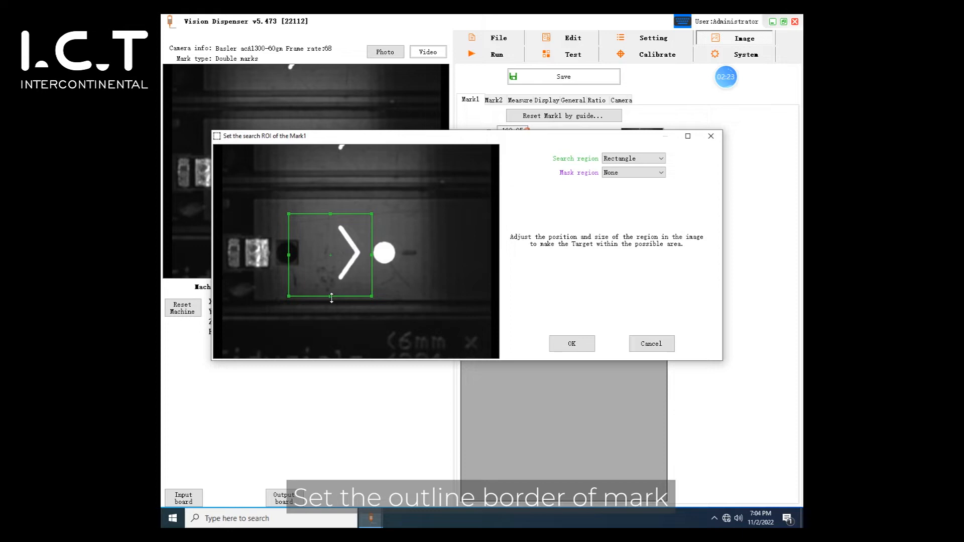
left_click(570, 344)
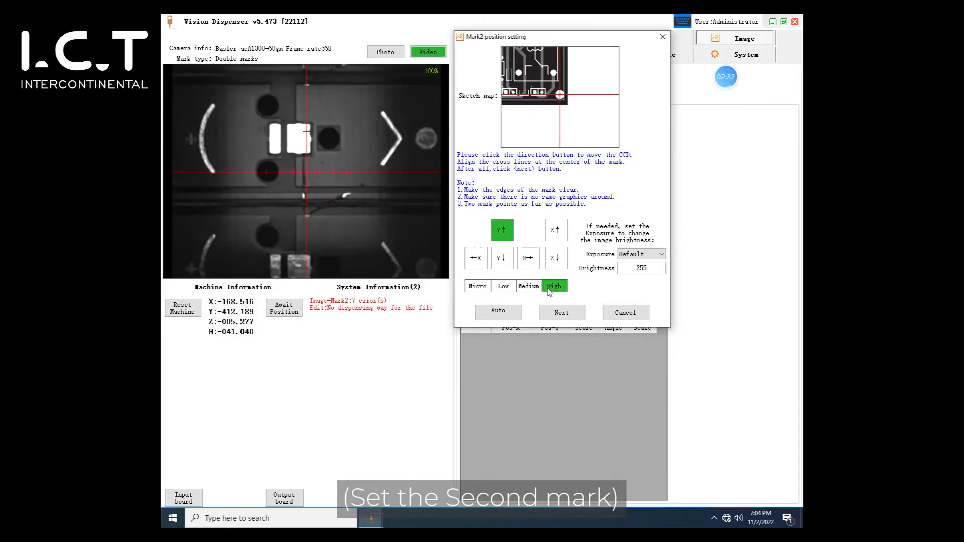
Step: Jog onto the arc-shaped Mark2 at Micro speed, accept its model, and finish the guide
left_click(502, 230)
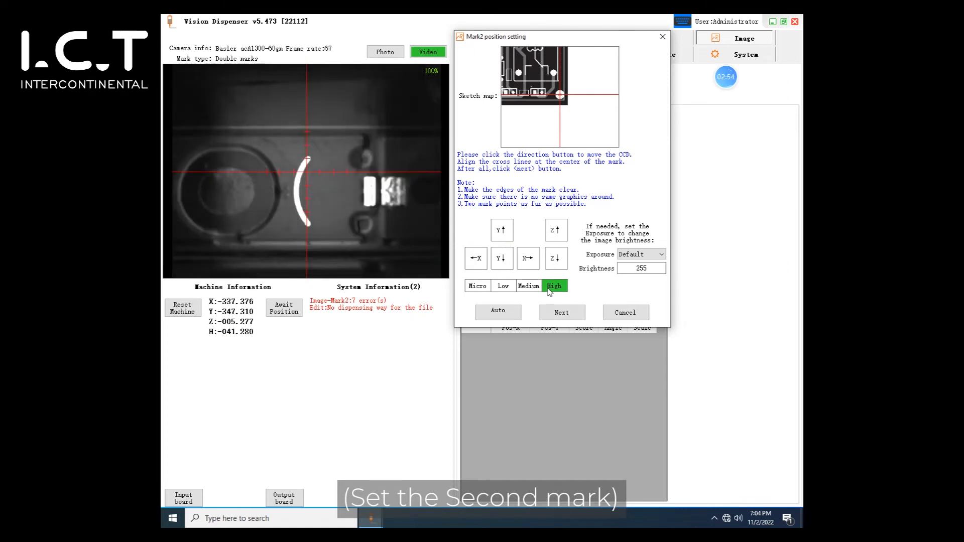
left_click(501, 258)
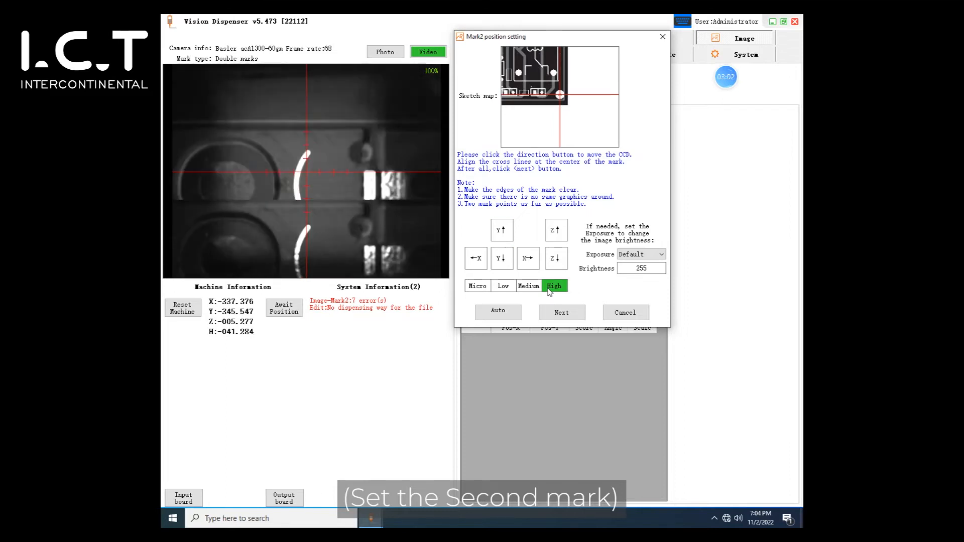
left_click(477, 286)
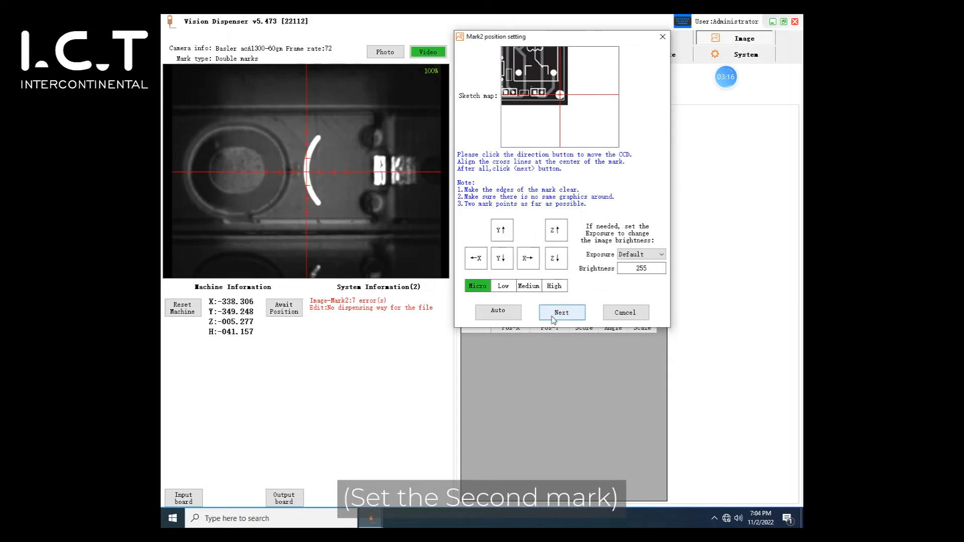
left_click(561, 313)
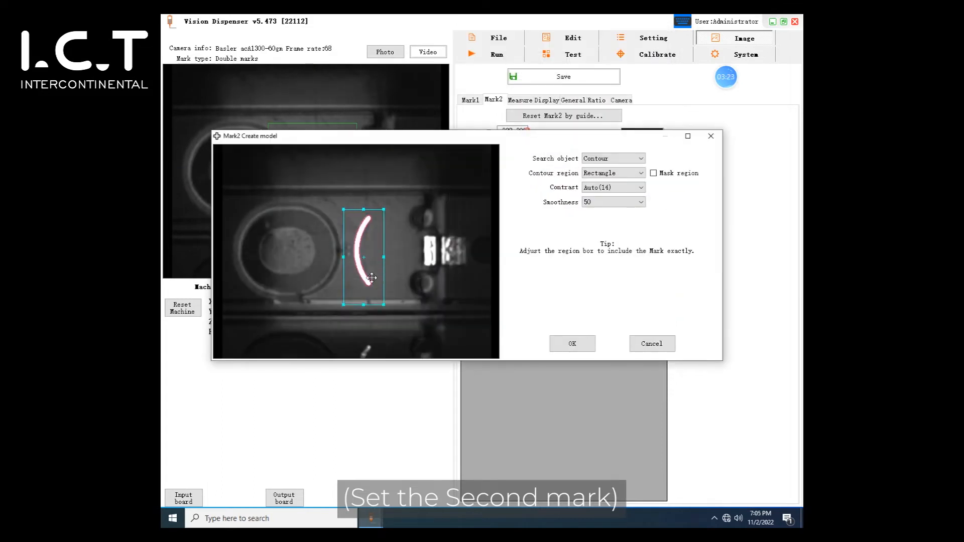
left_click(572, 344)
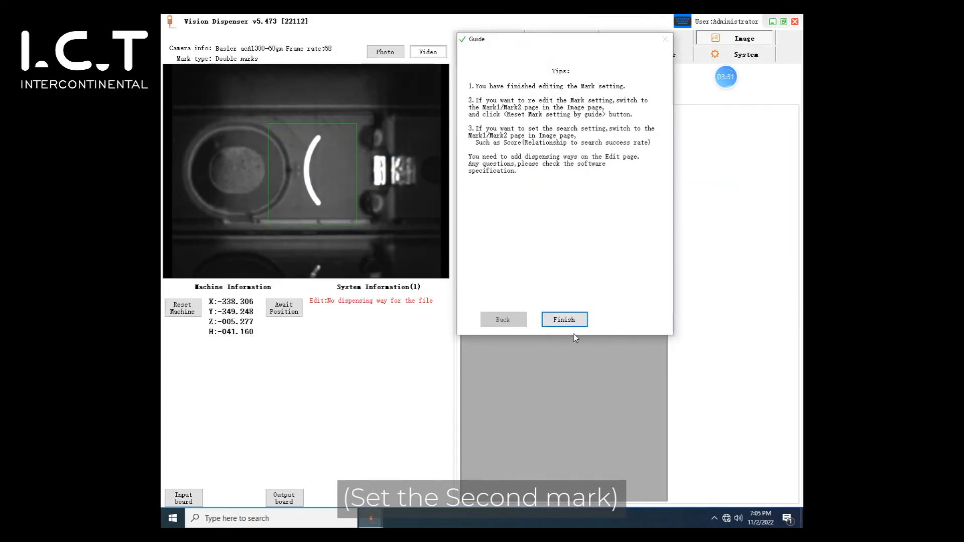
left_click(564, 319)
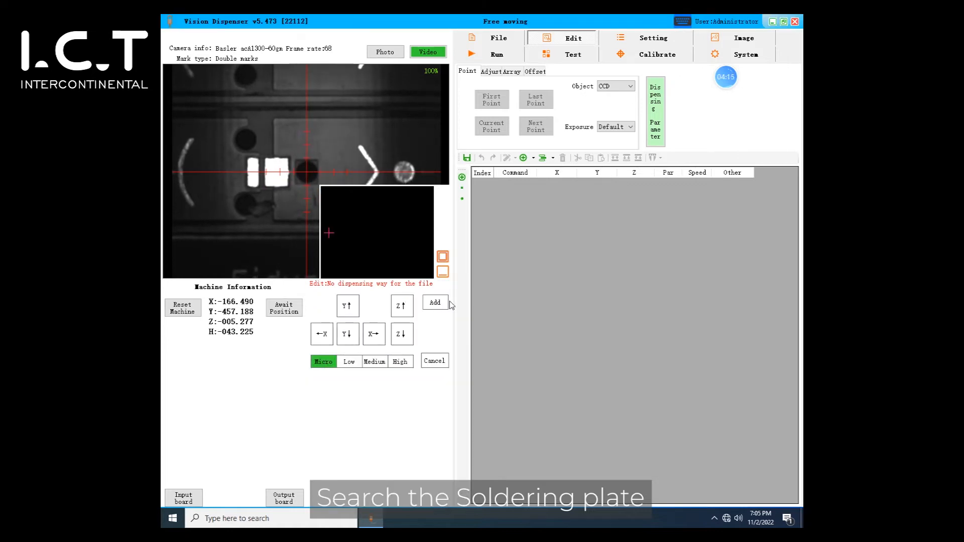
Step: Add taught points as Point commands and move the camera to another taught point
left_click(435, 302)
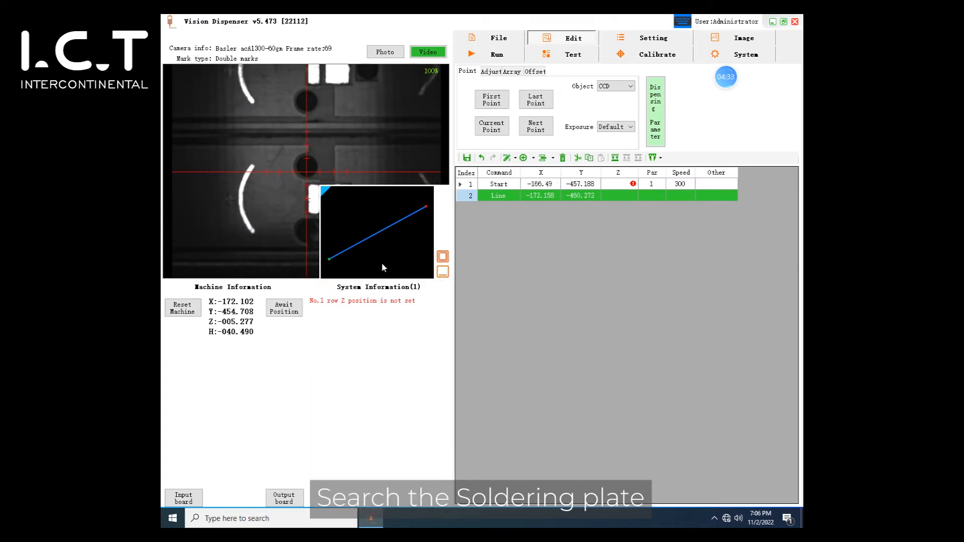
left_click(434, 302)
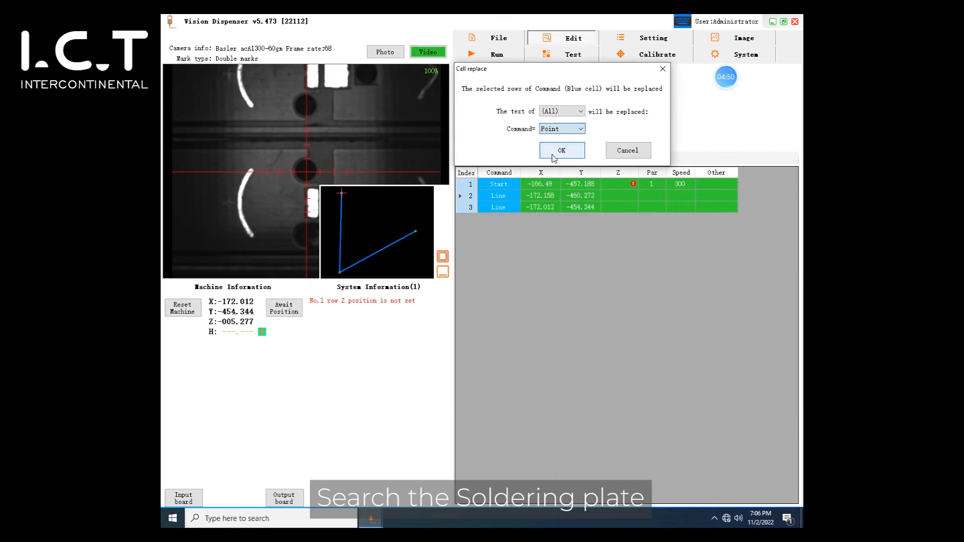
left_click(561, 129)
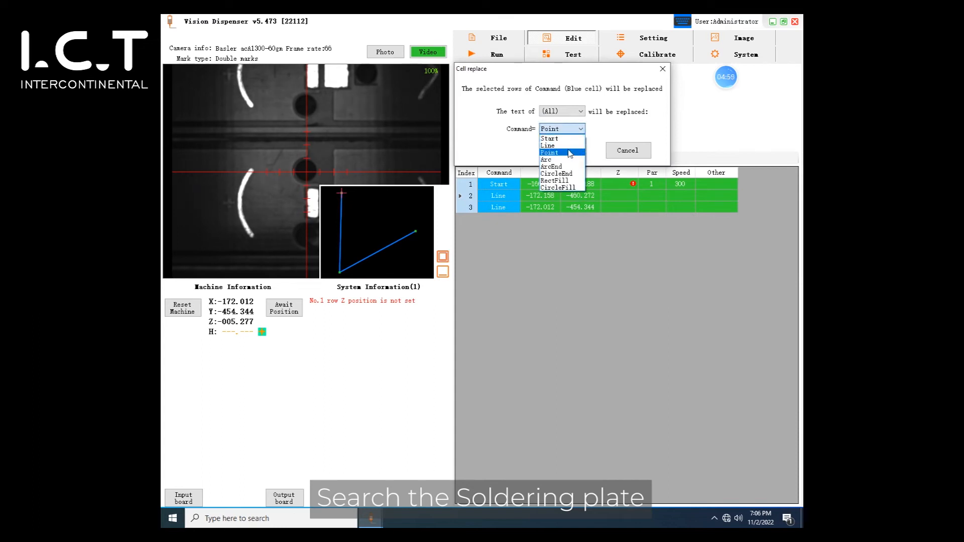
mouse_move(547, 145)
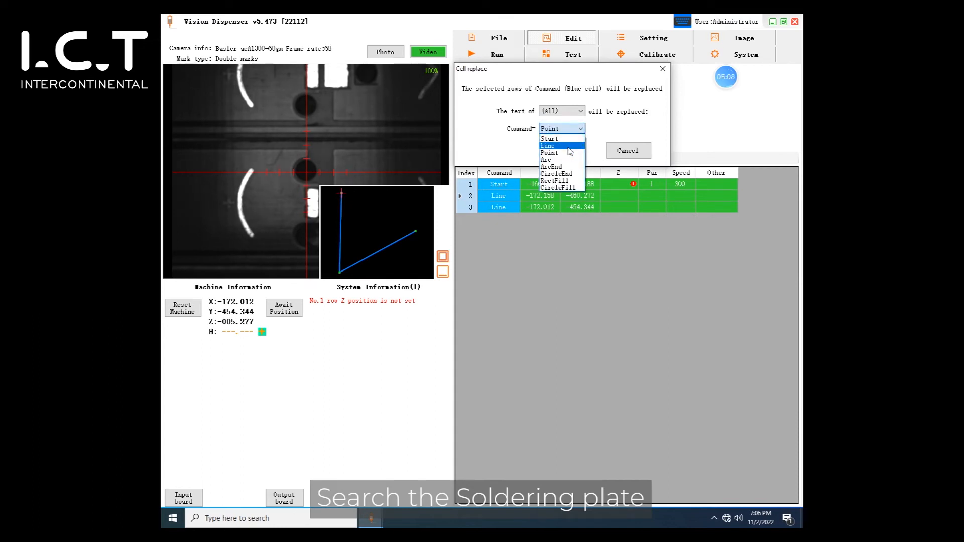
left_click(548, 152)
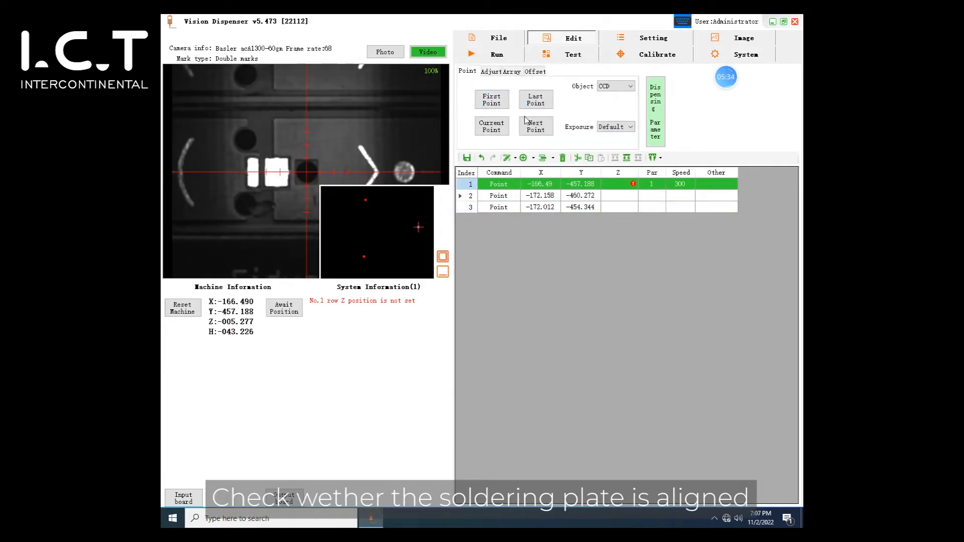
left_click(535, 126)
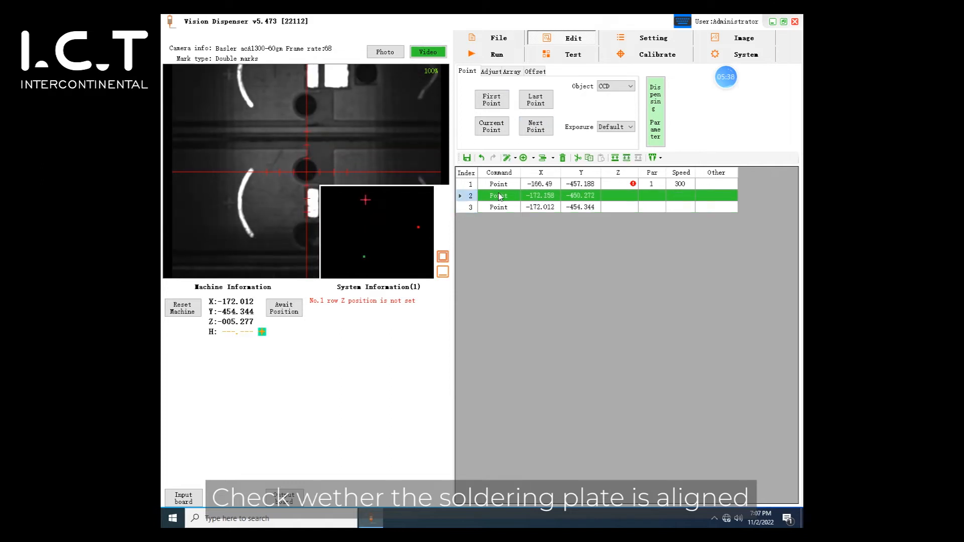
left_click(510, 70)
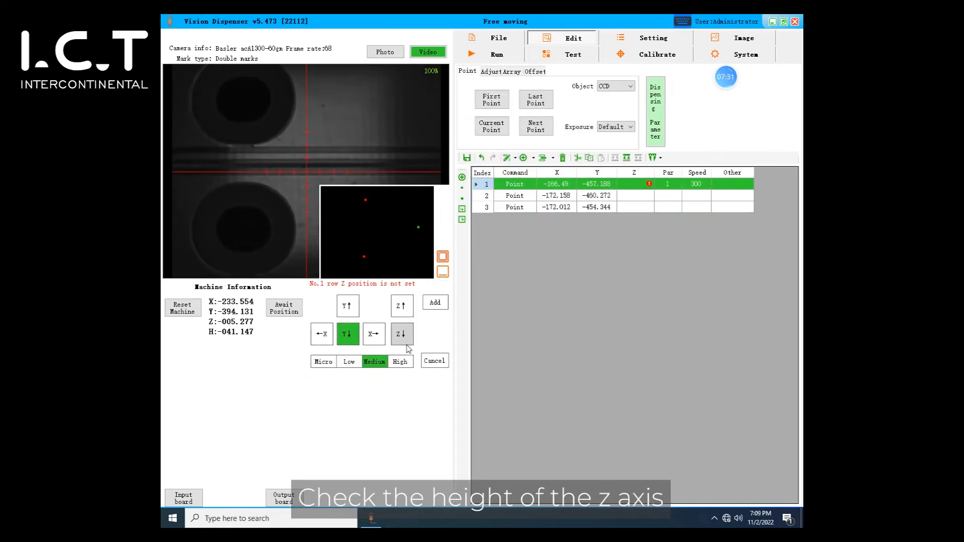
Step: Lower the head along Z at Medium then Micro speed and record point 1's height
left_click(402, 334)
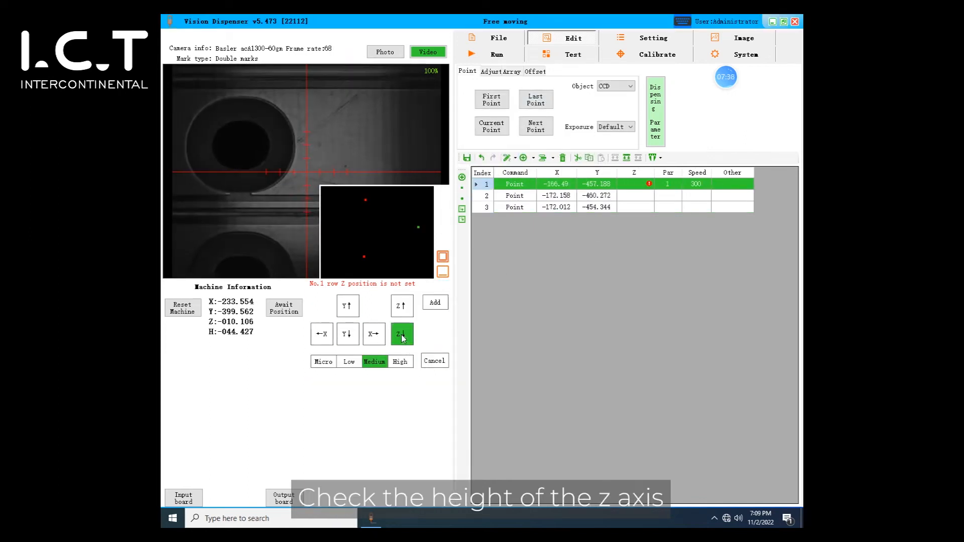
left_click(401, 334)
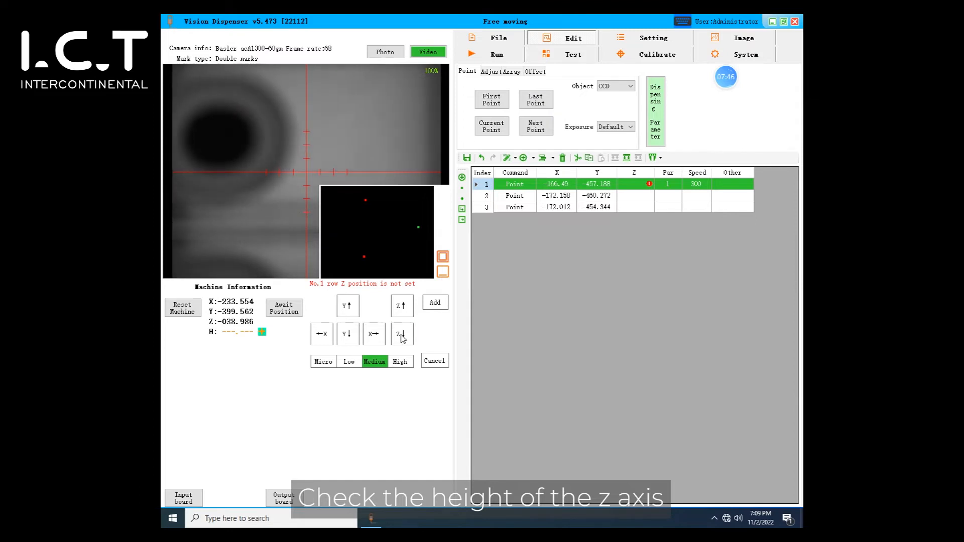
left_click(323, 361)
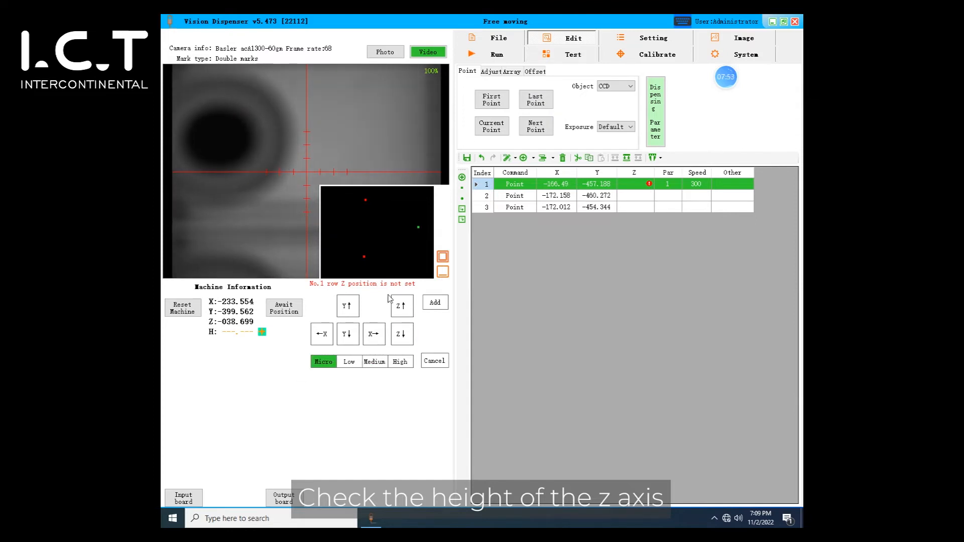
left_click(619, 184)
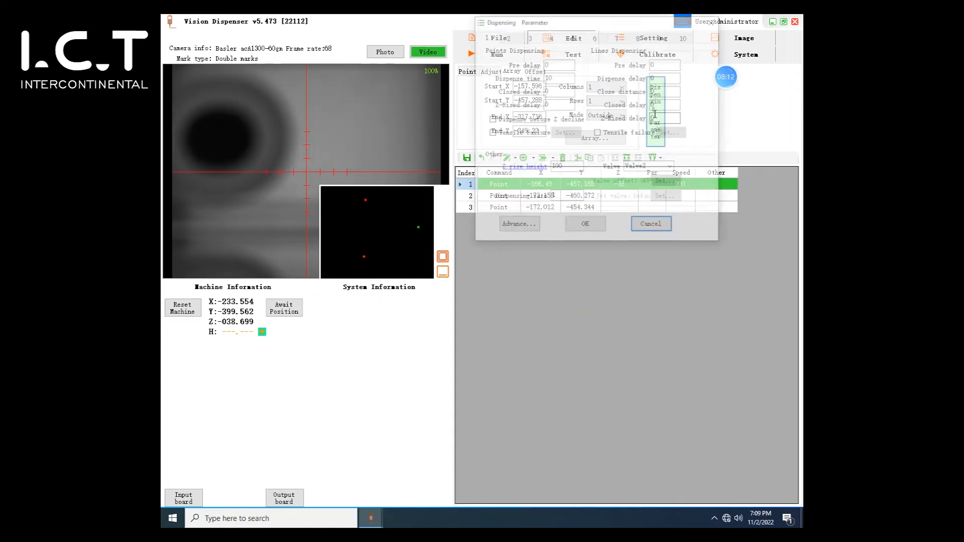
Step: Enter dispense time 200, pre delay 180 and Z rise height 20, then apply
left_click(557, 77)
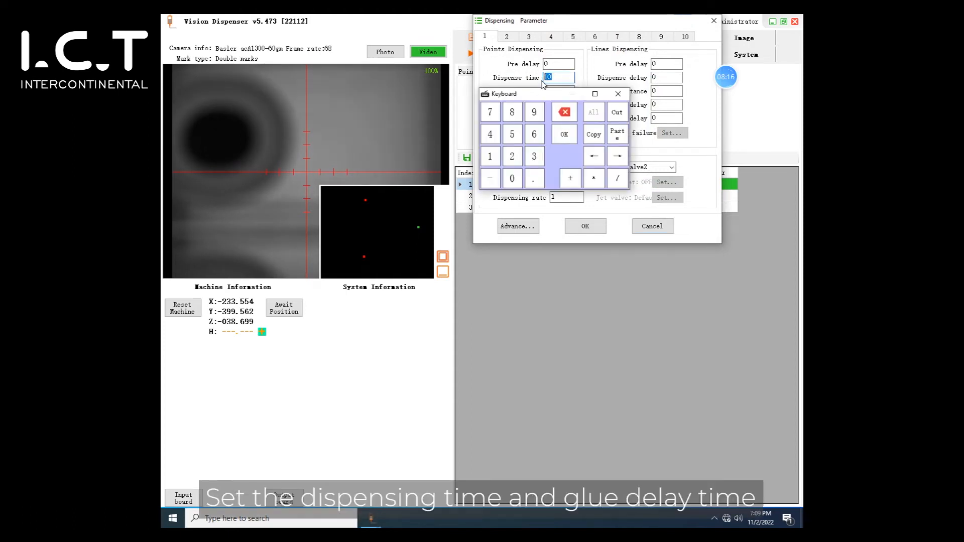
left_click(563, 135)
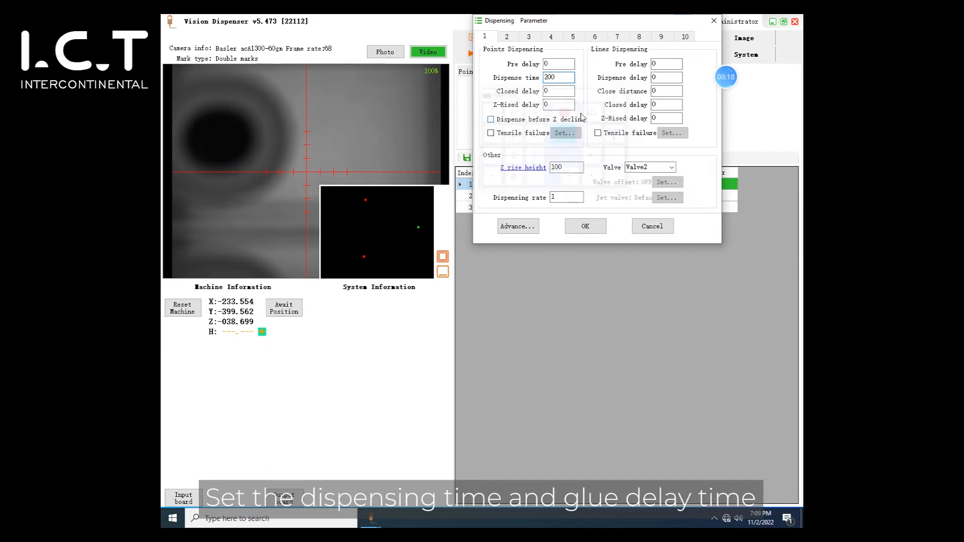
left_click(666, 64)
type("18")
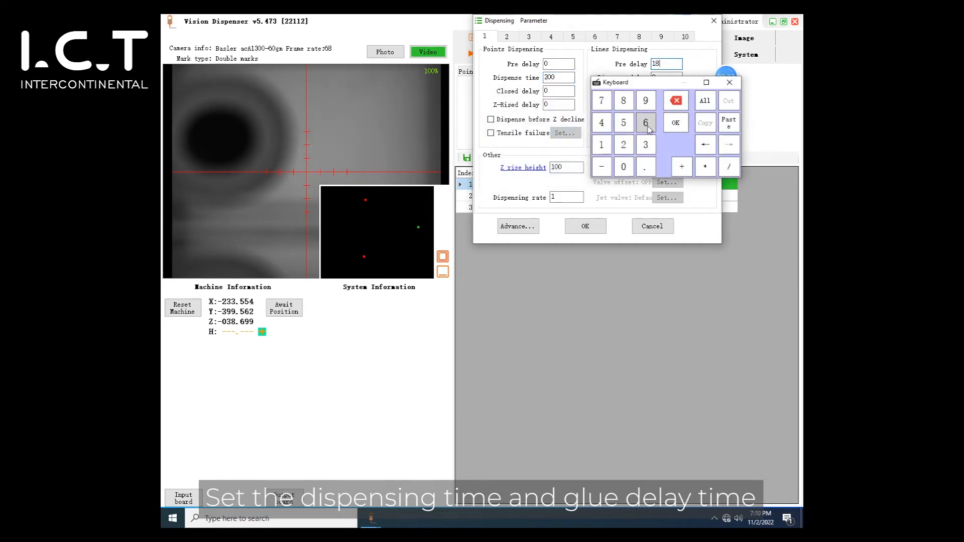
left_click(675, 122)
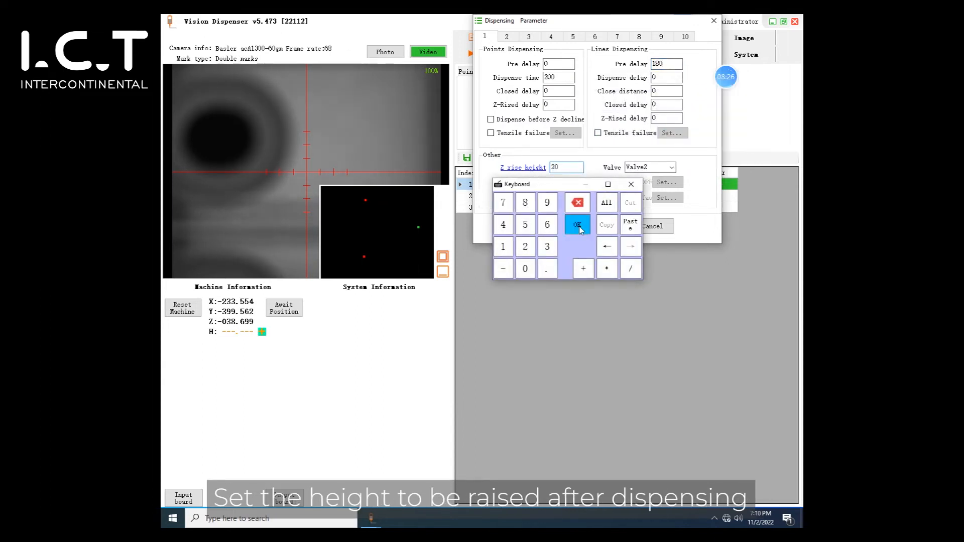
left_click(577, 224)
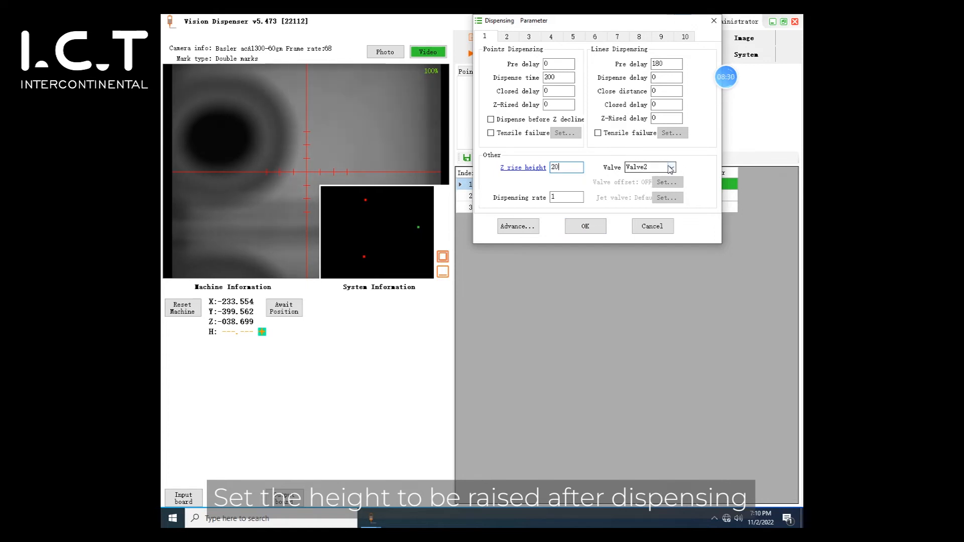
left_click(507, 36)
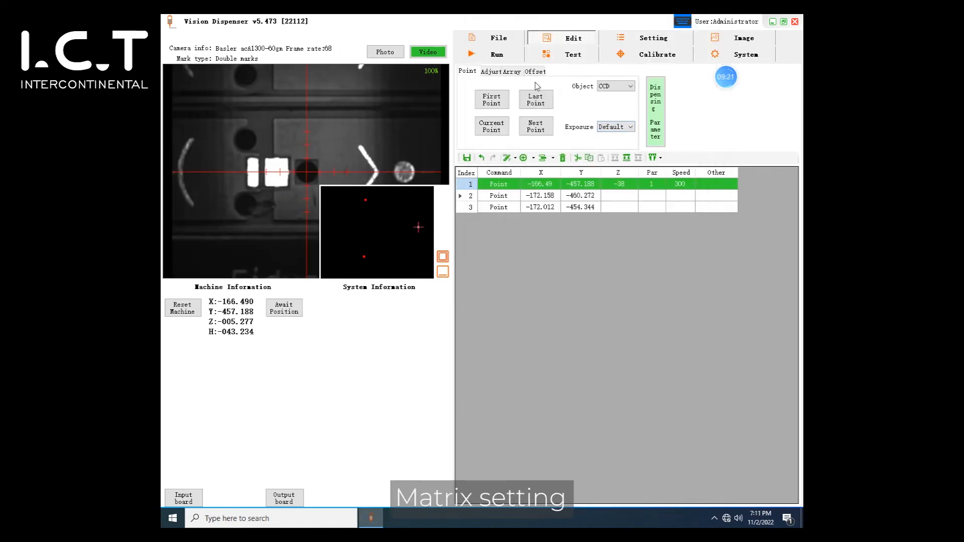
Step: Array the three points into 2 columns by 10 rows and dismiss the success message
left_click(515, 71)
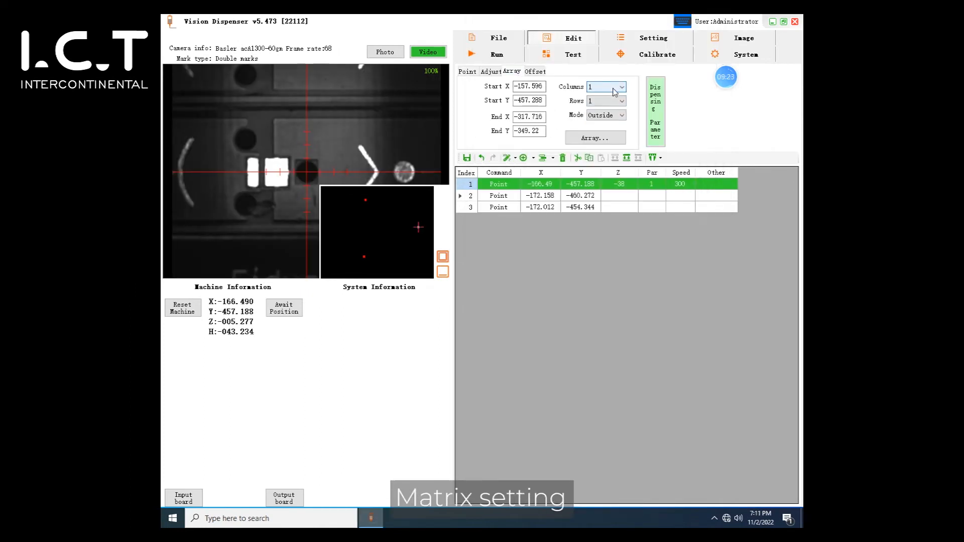
left_click(622, 101)
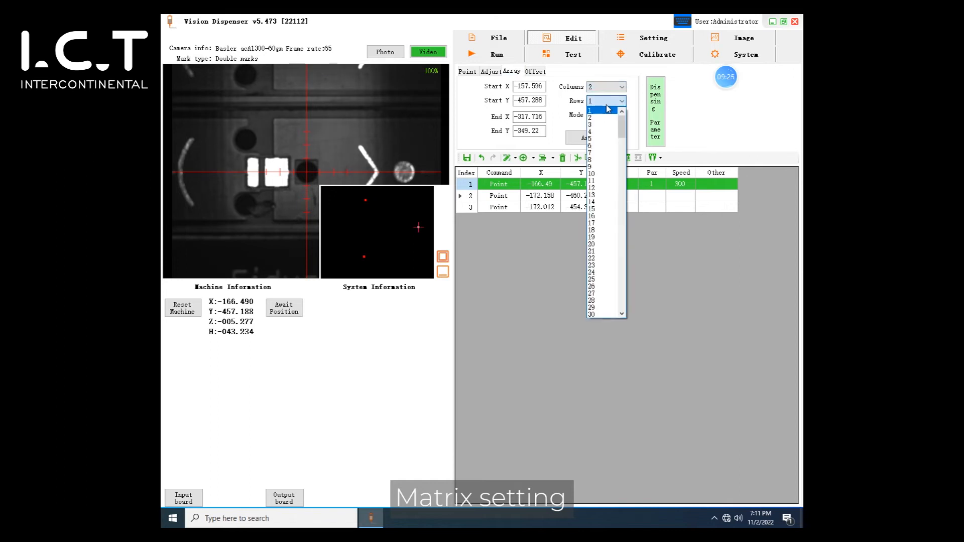
left_click(591, 181)
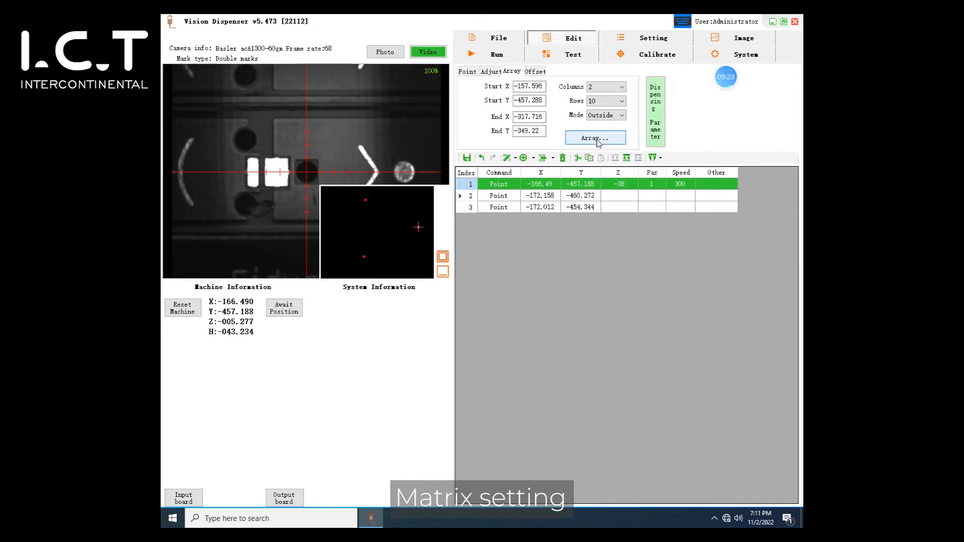
left_click(594, 138)
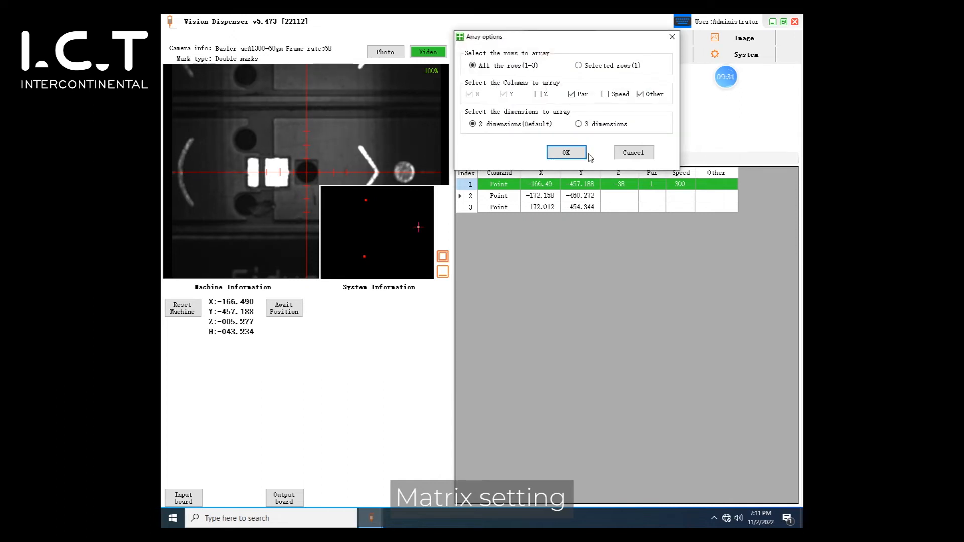
left_click(566, 152)
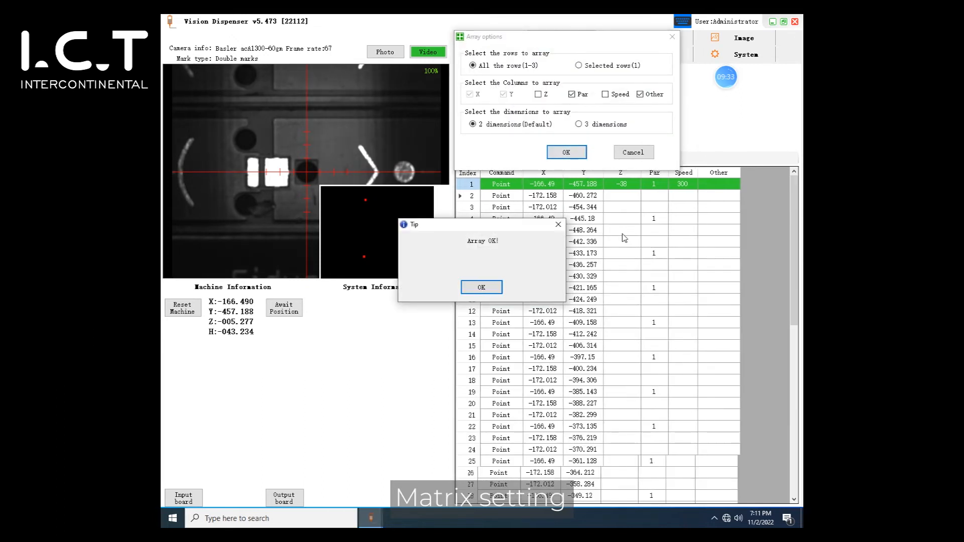
left_click(482, 287)
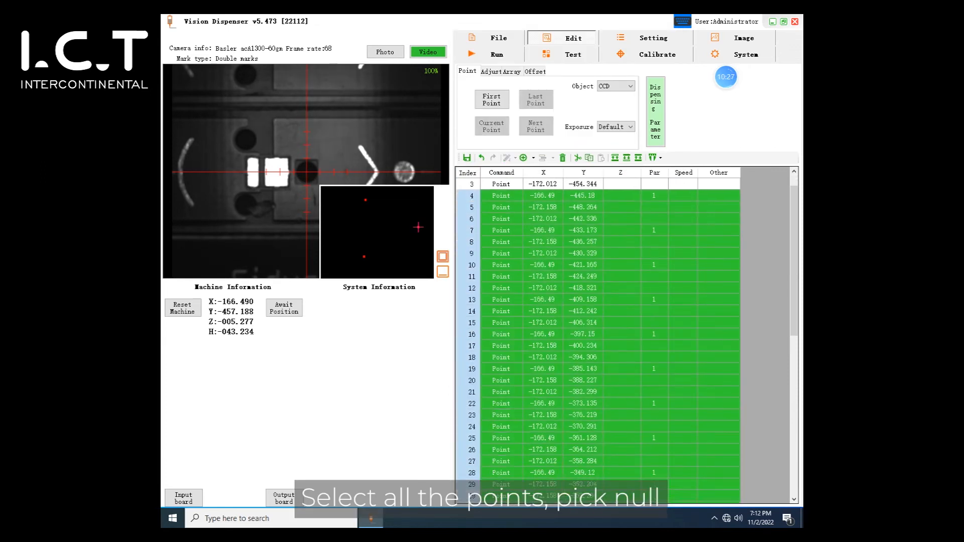
Step: Scroll through the arrayed points and set their Par value to null
scroll("down", 3)
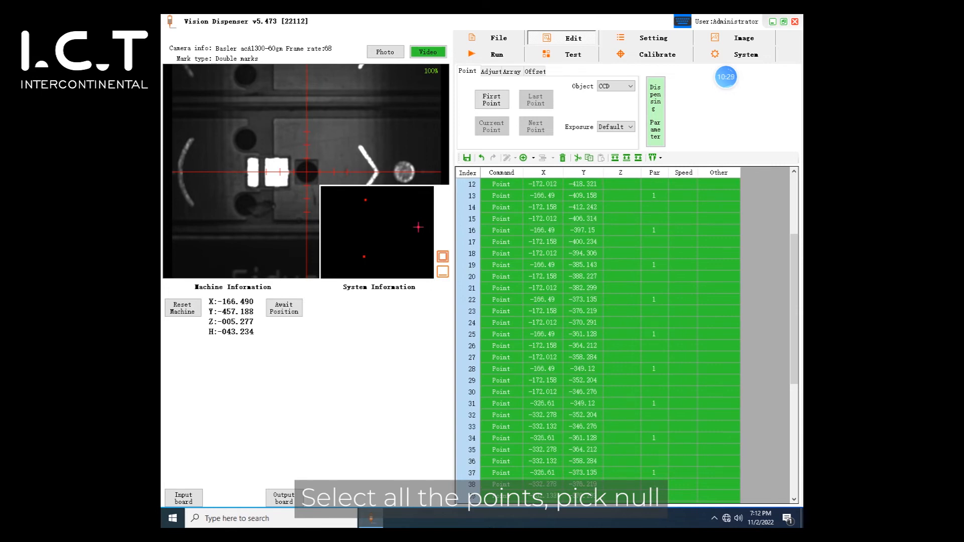
scroll("down", 3)
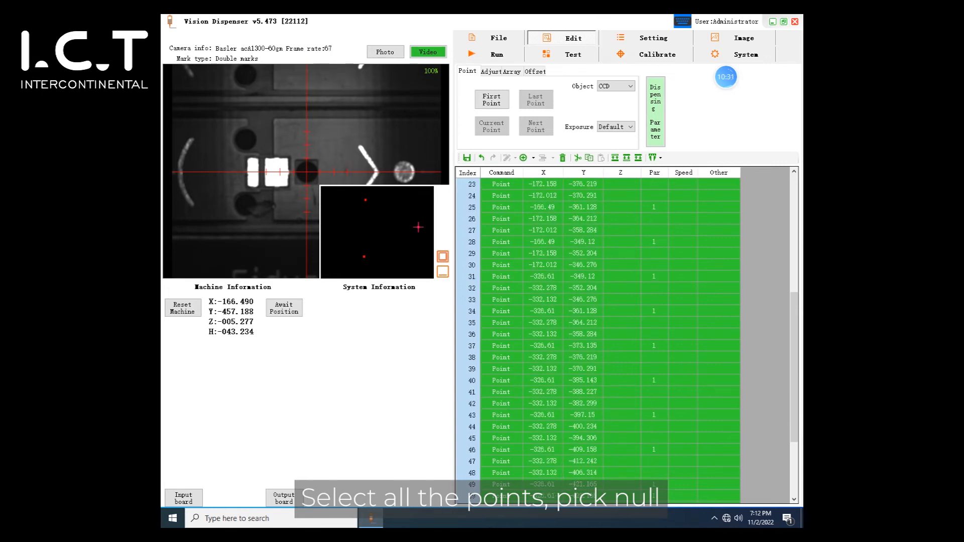
scroll("down", 3)
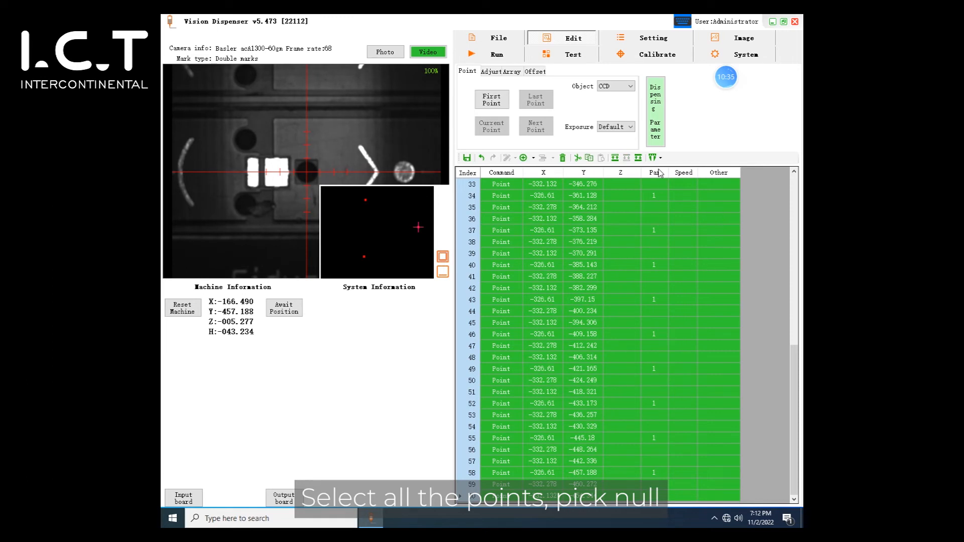
left_click(581, 129)
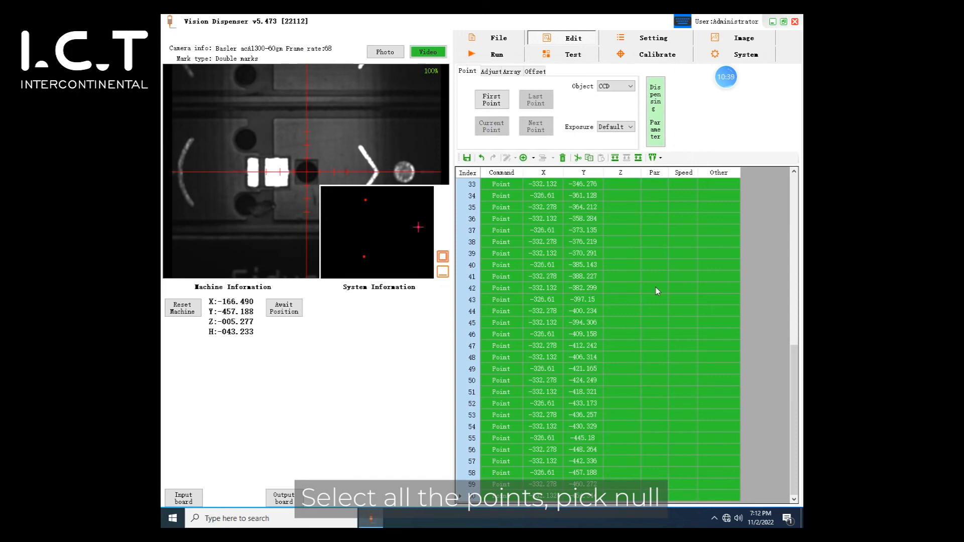
left_click(654, 276)
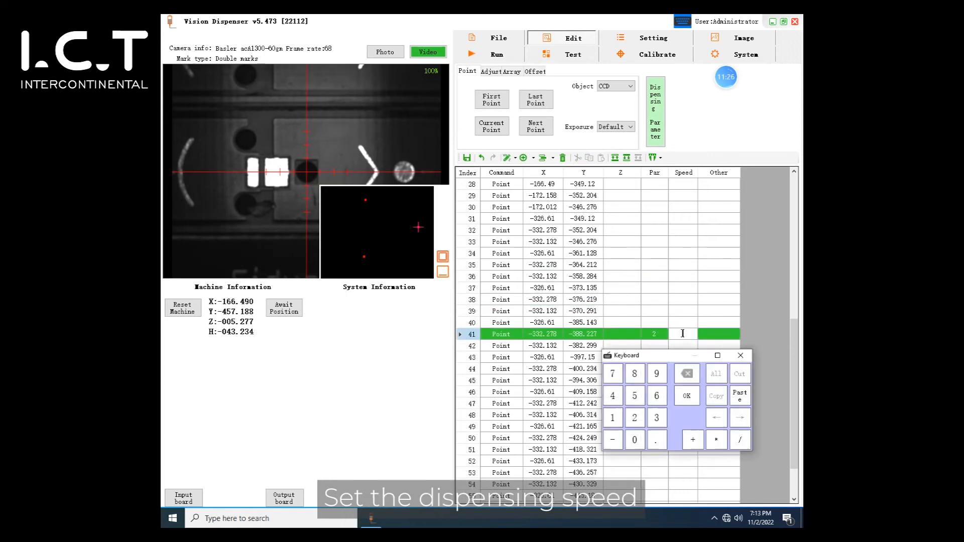
Step: Enter a dispensing speed of 300 for point 41 on the keypad
left_click(686, 396)
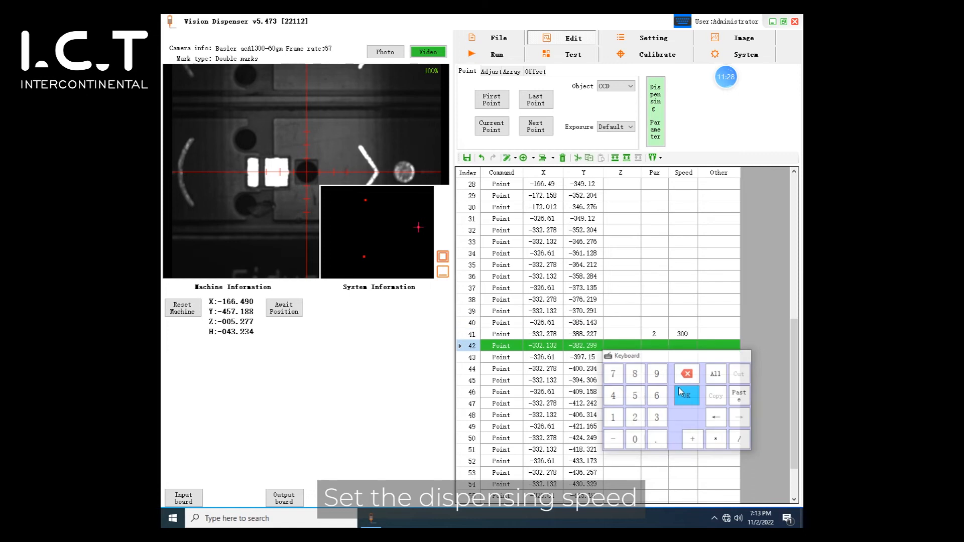
left_click(657, 55)
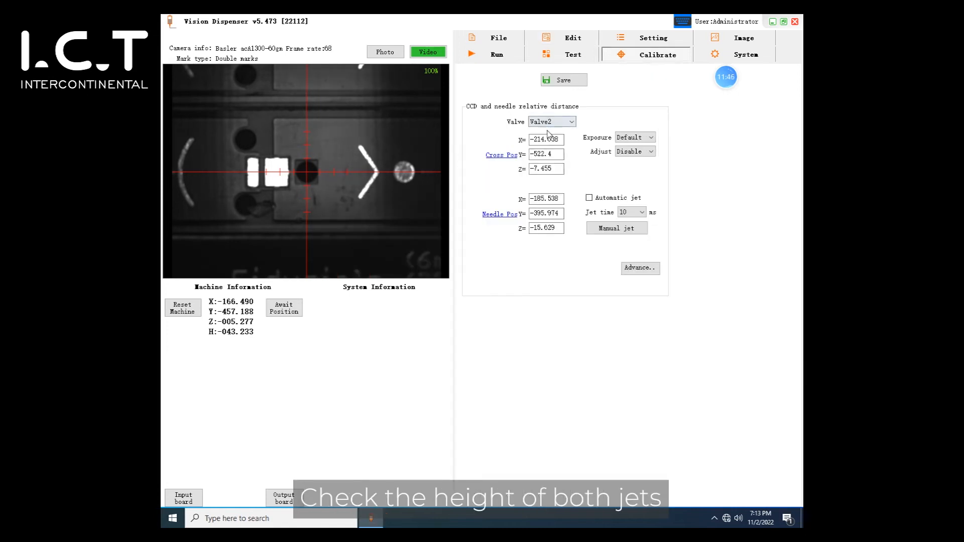
Step: Move the head to the calibration needle position and compare Valve1 and Valve2 heights
left_click(499, 214)
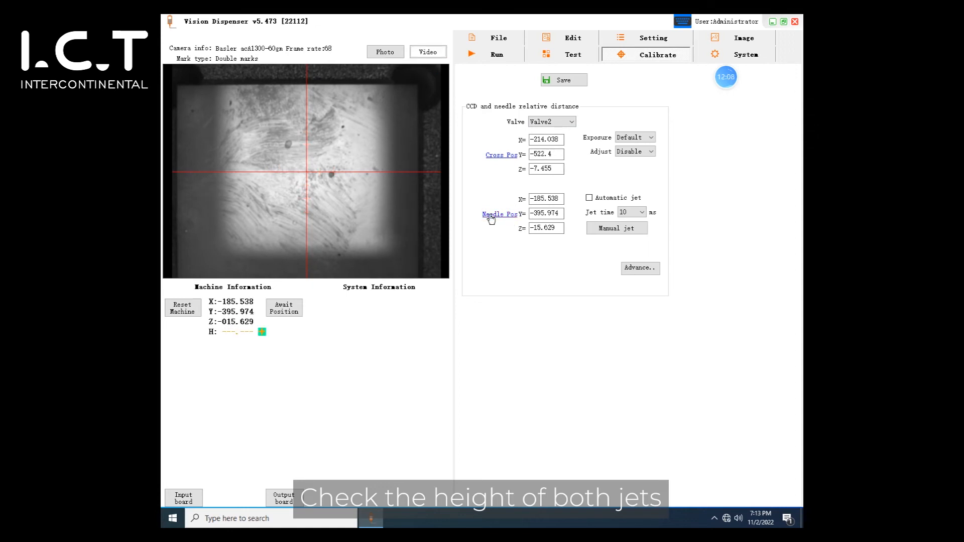
left_click(551, 121)
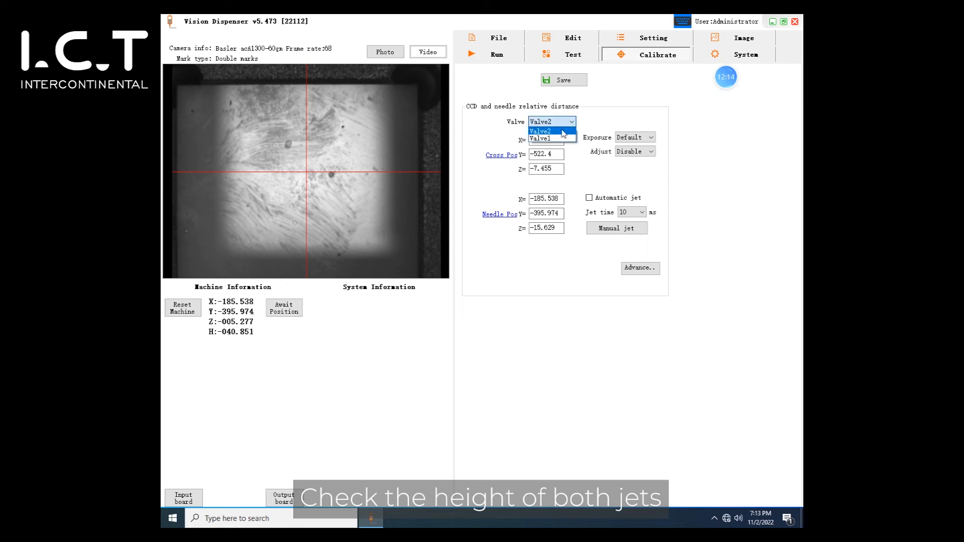
left_click(539, 138)
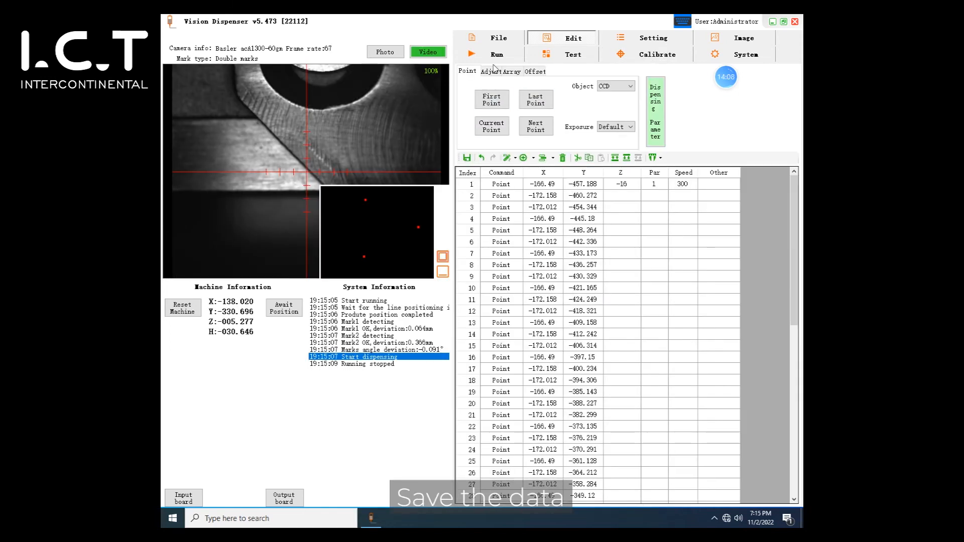
Step: Start a production run with mark detection, then stop it
left_click(497, 54)
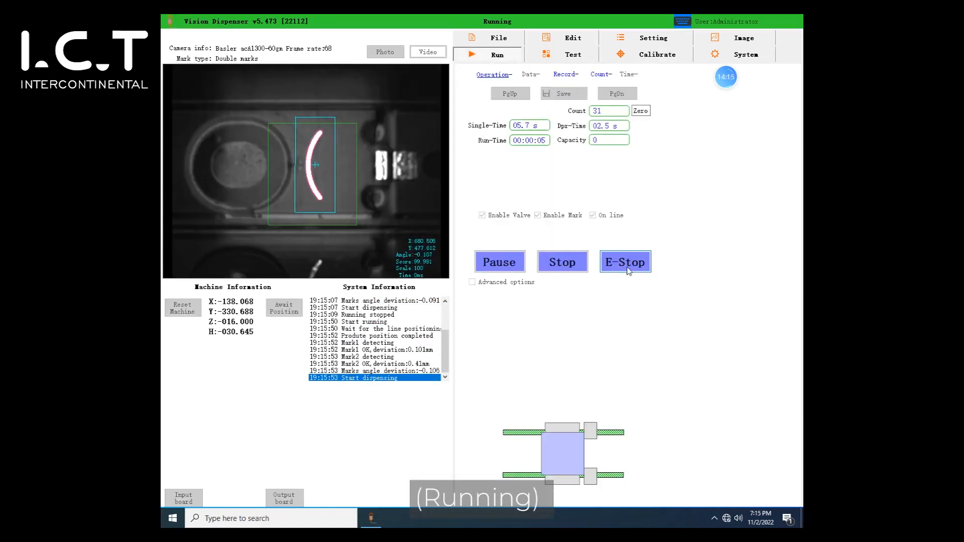
left_click(499, 263)
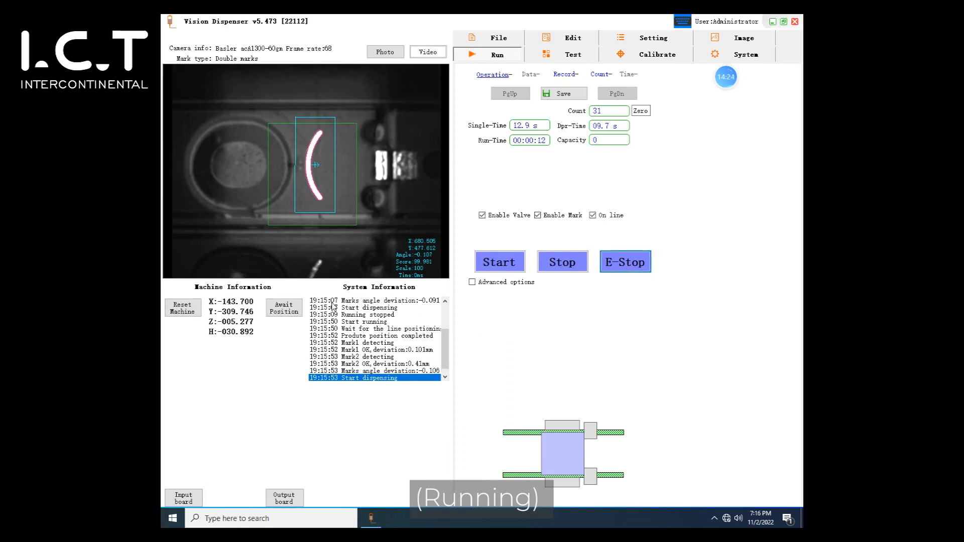